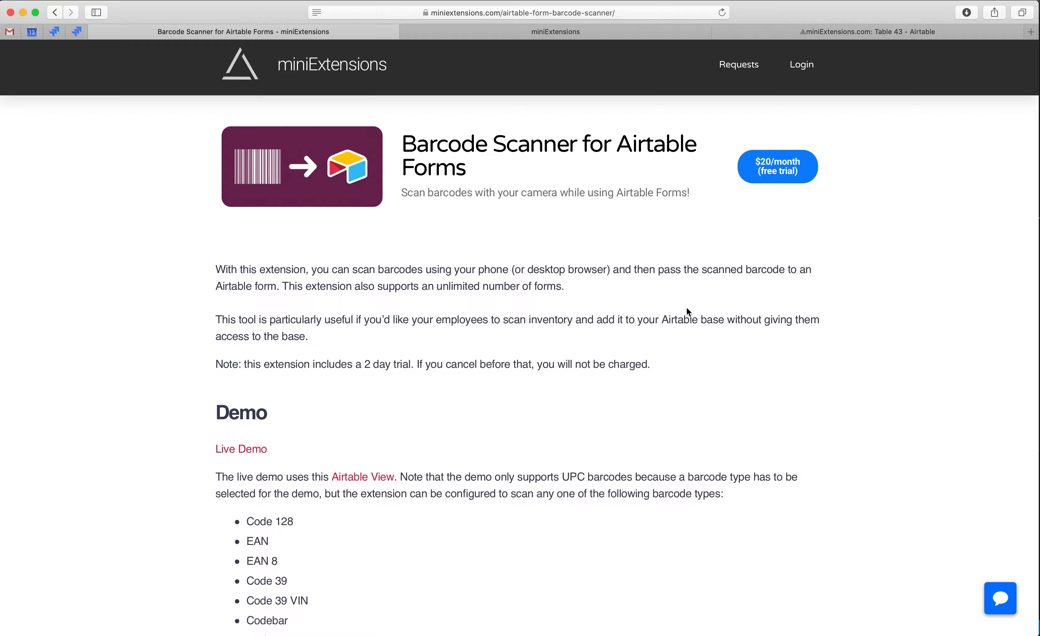
mouse_move(430, 188)
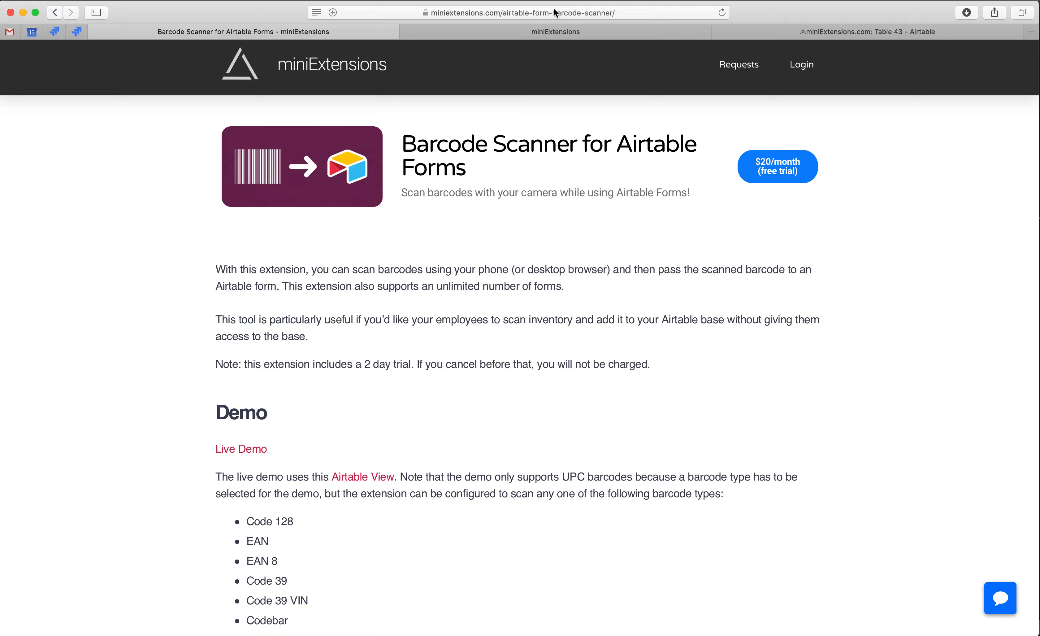
mouse_move(461, 345)
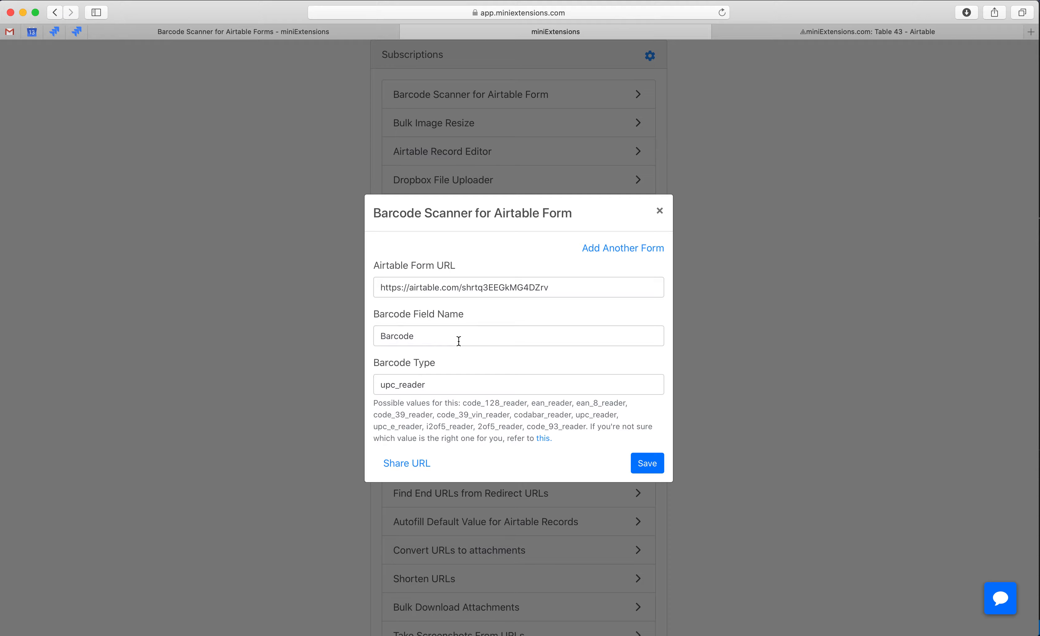
mouse_move(568, 290)
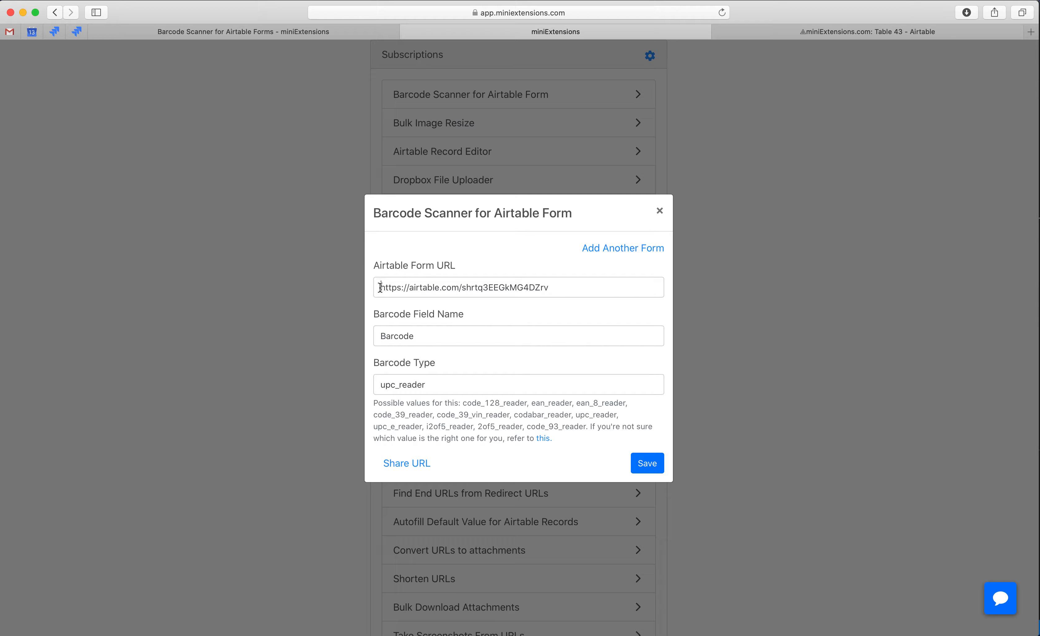
left_click(519, 336)
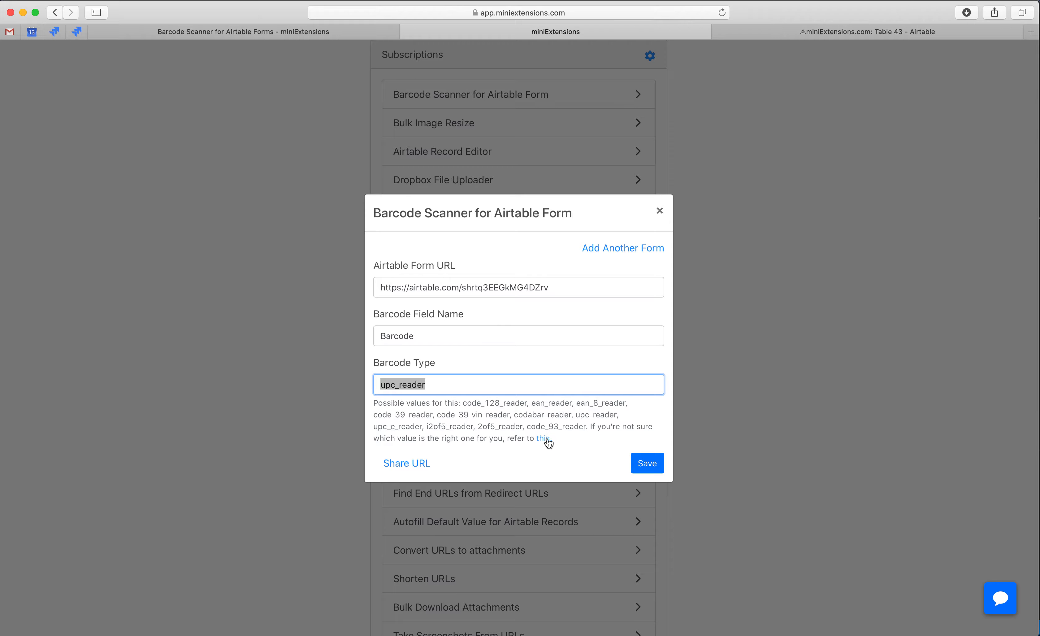
mouse_move(545, 443)
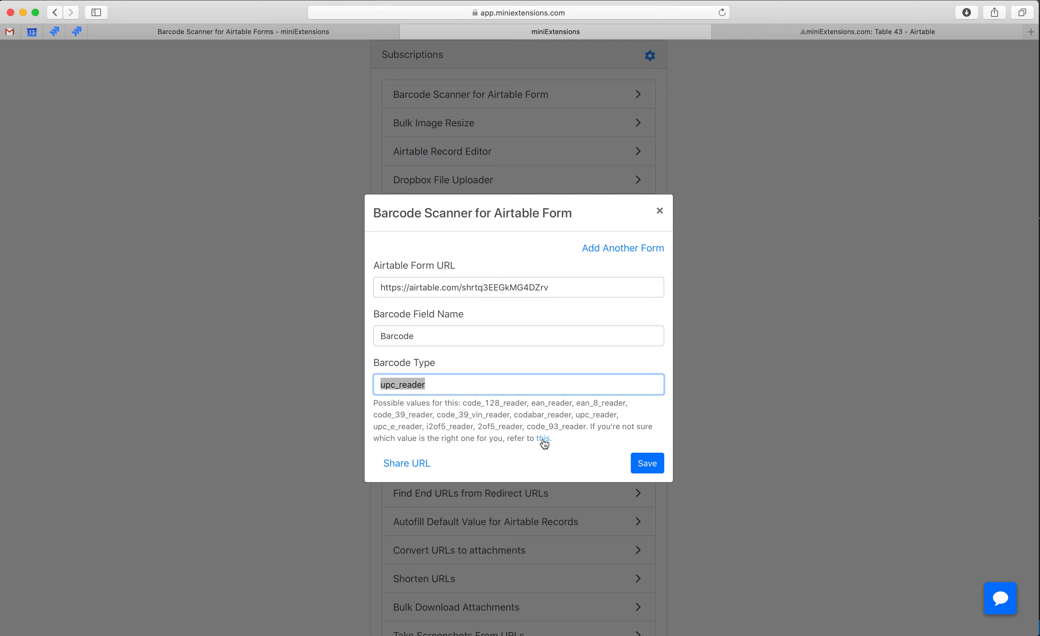
mouse_move(520, 412)
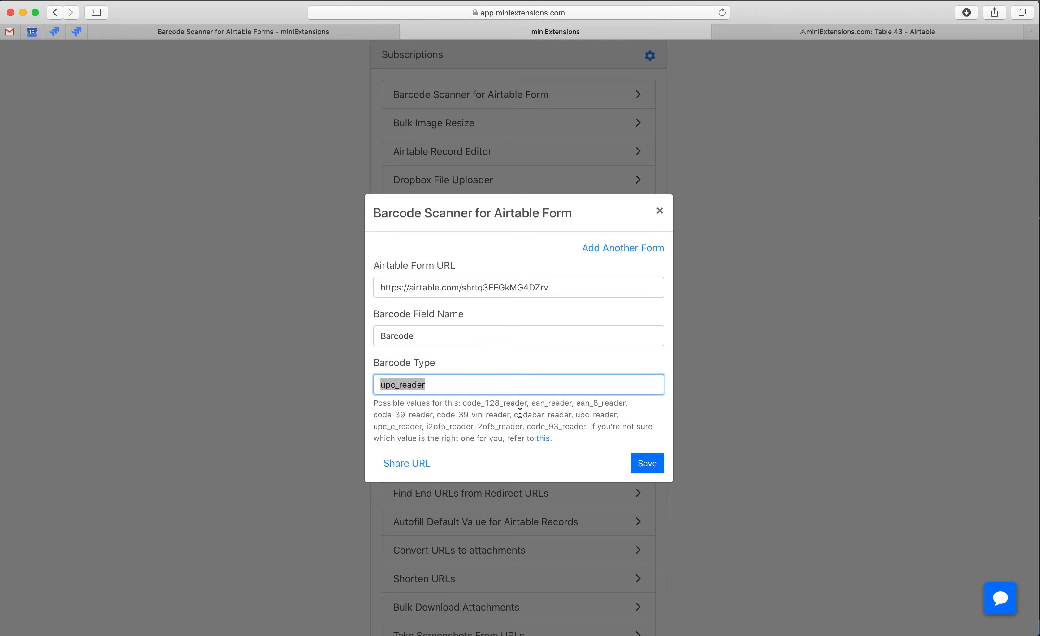
double_click(542, 414)
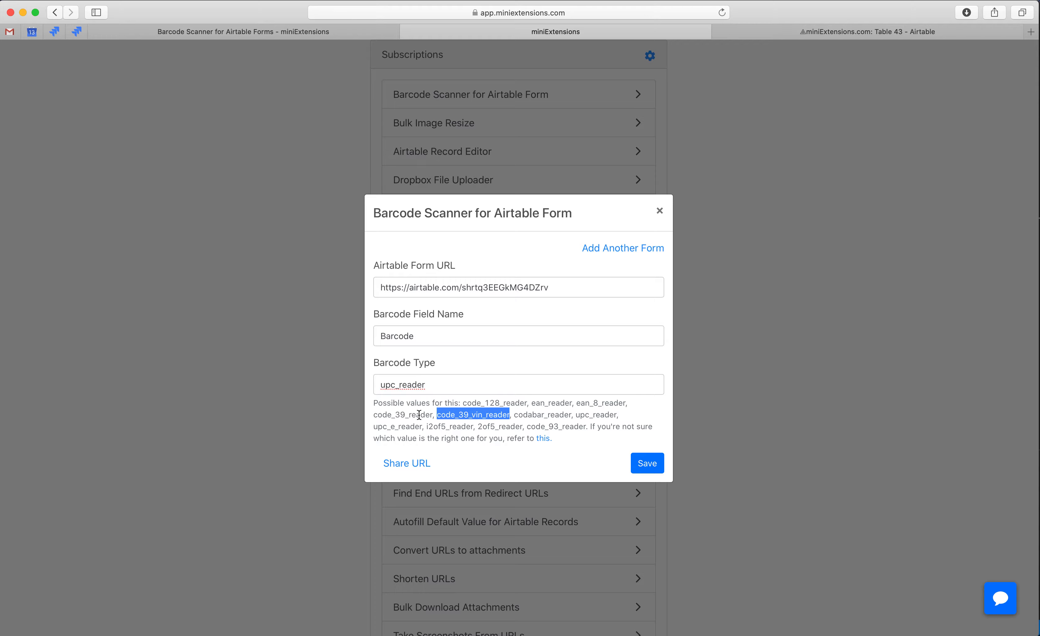
left_click(518, 384)
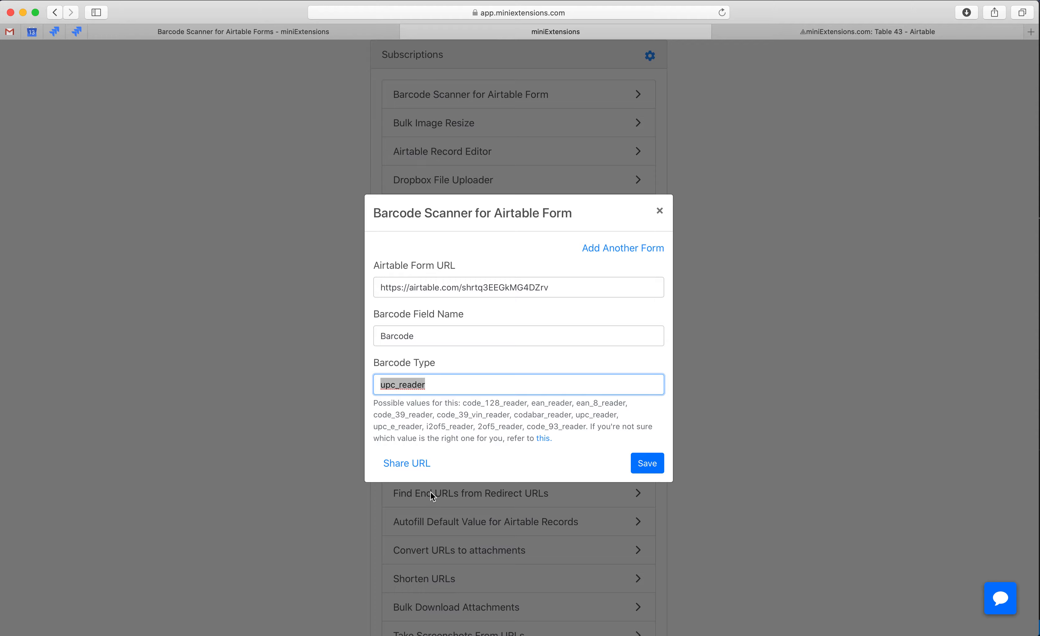
left_click(647, 463)
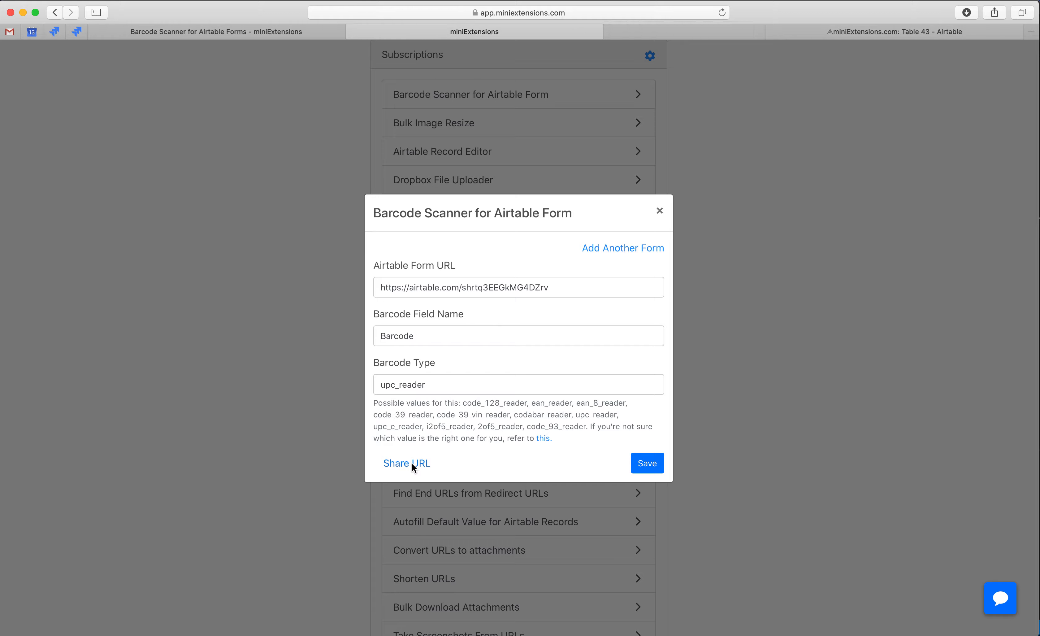
left_click(406, 464)
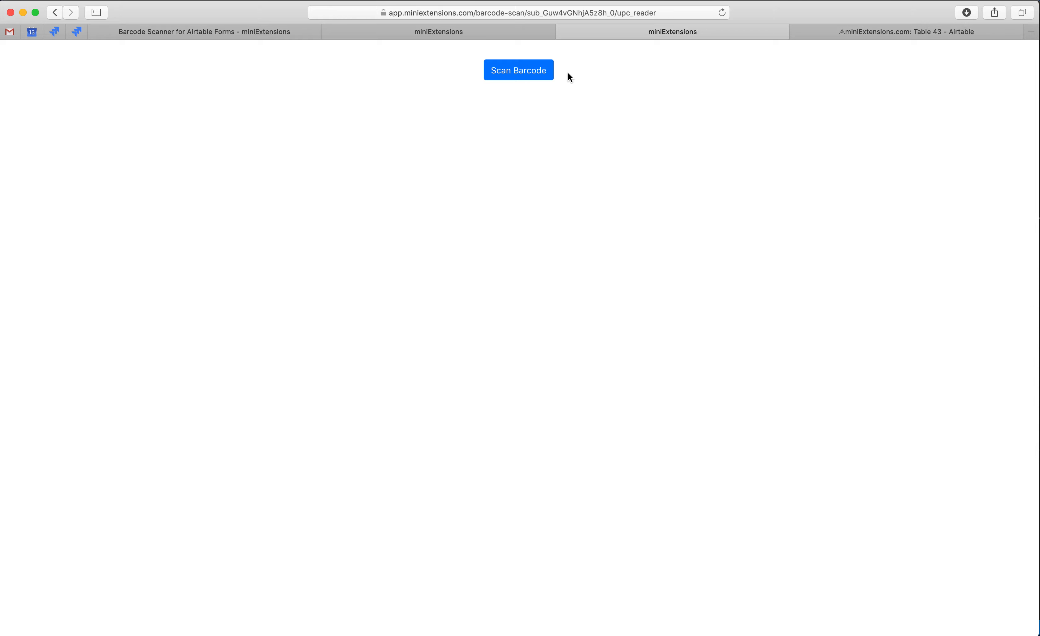
left_click(519, 69)
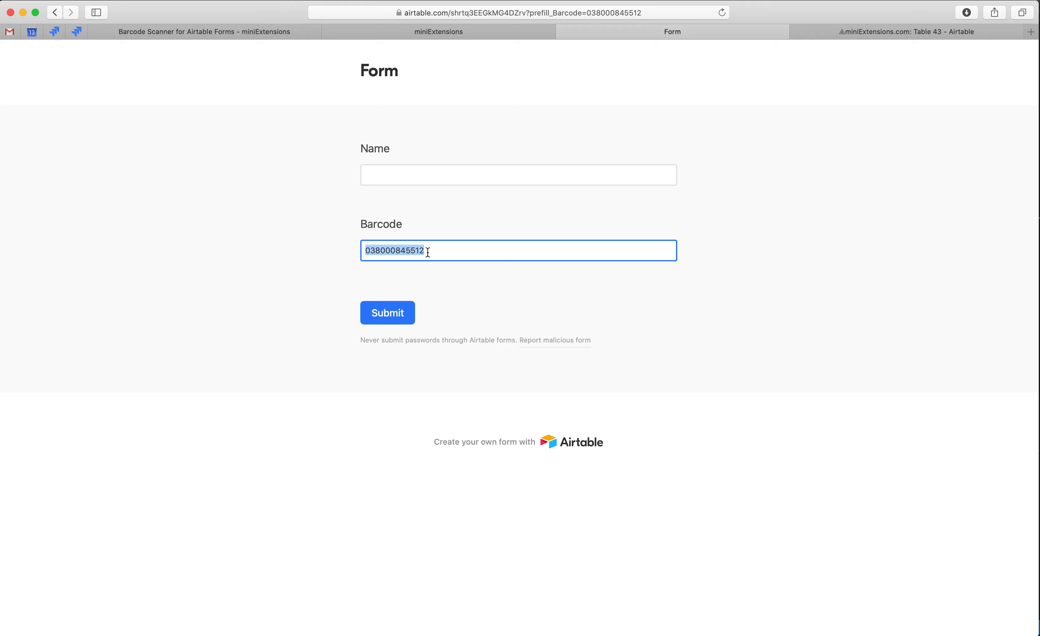
Step: Name the form entry 'Chips' and submit it with the prefilled barcode
left_click(519, 175)
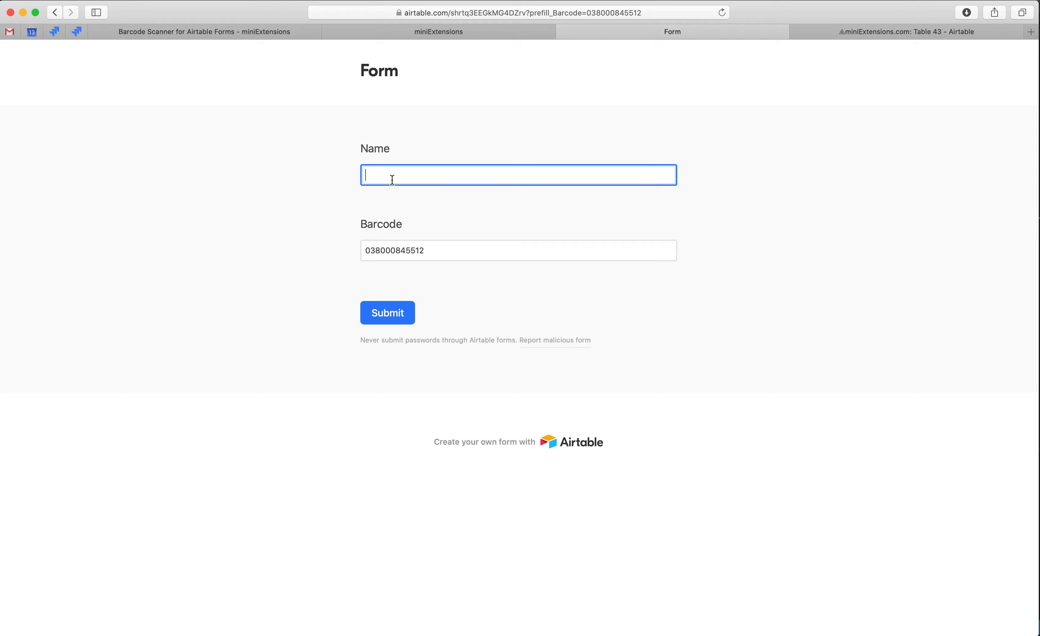
type("Chips")
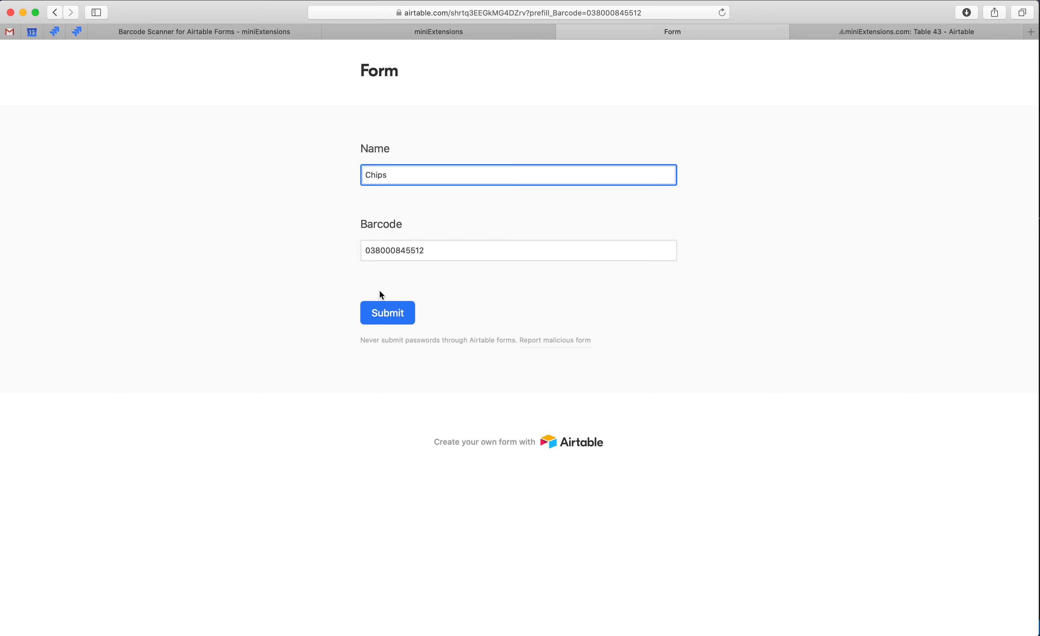
left_click(387, 313)
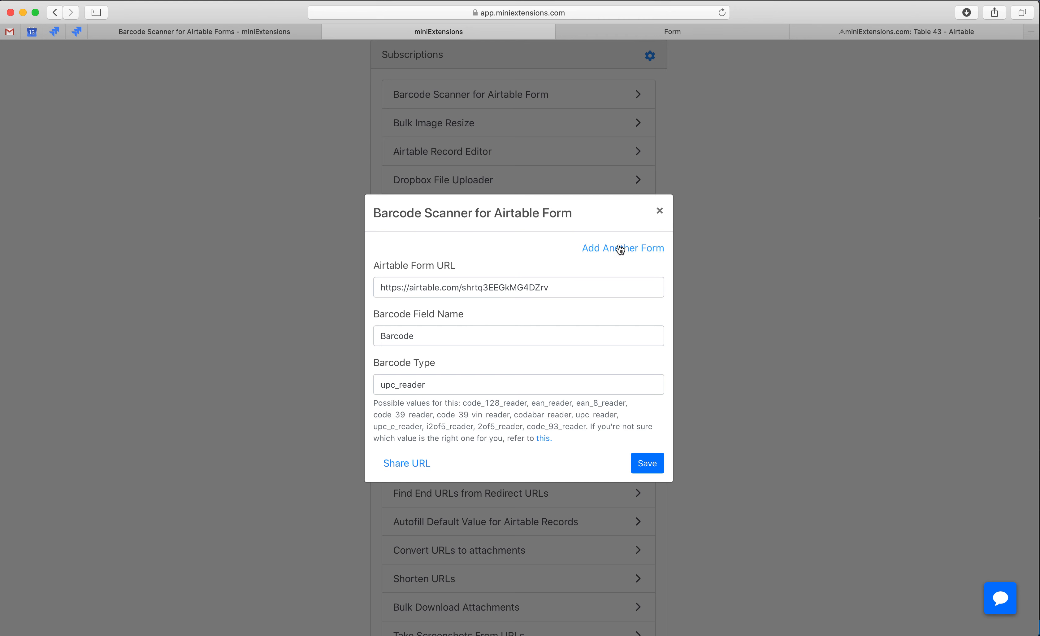
mouse_move(547, 292)
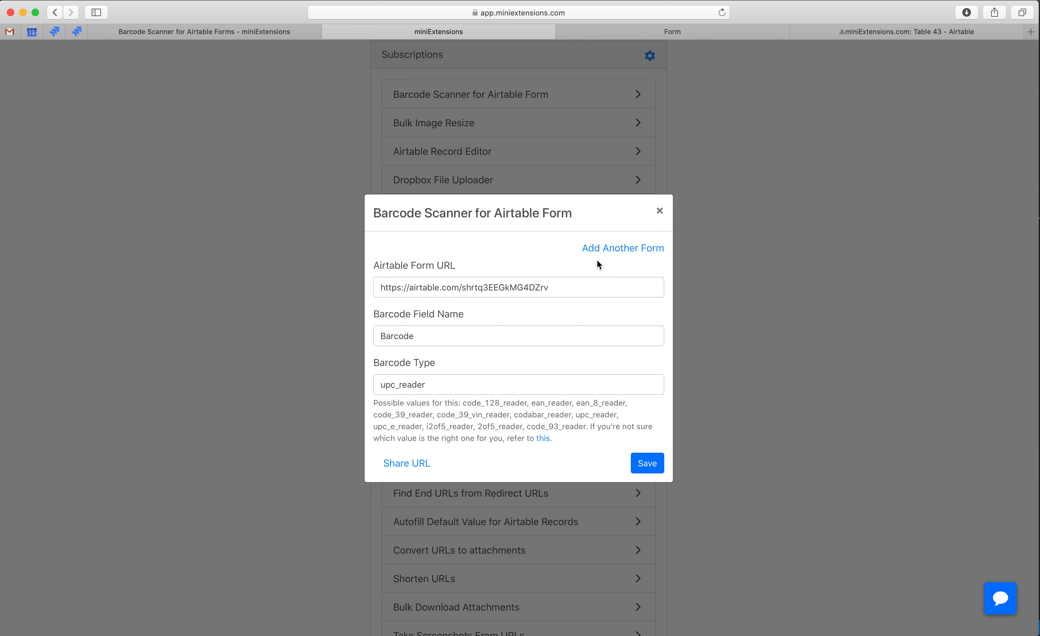
mouse_move(601, 255)
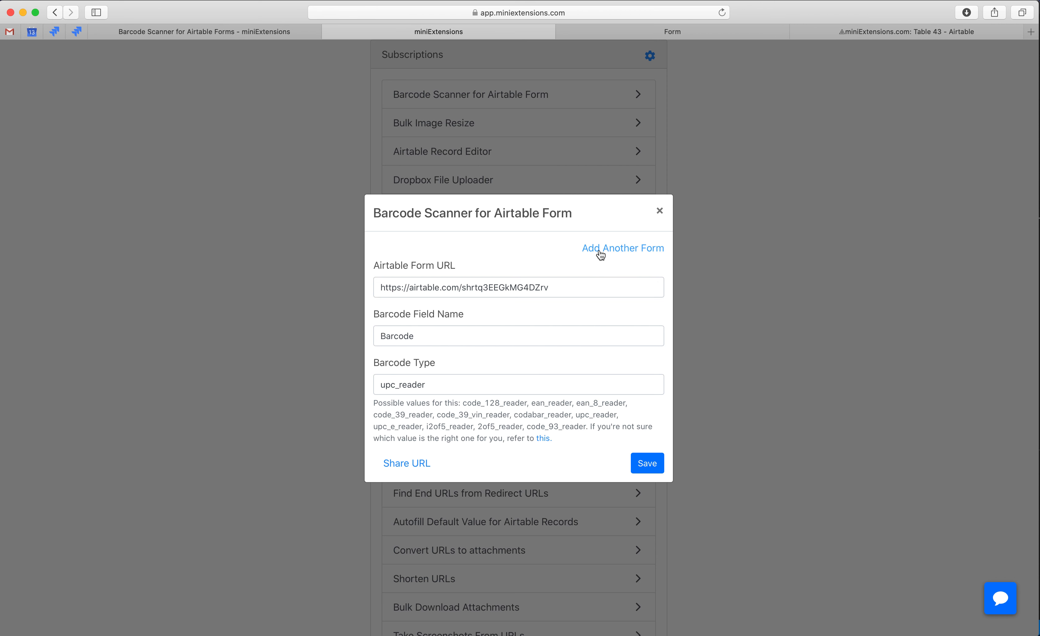
Step: Add a second, empty Form: 2 slot to the scanner settings
left_click(622, 248)
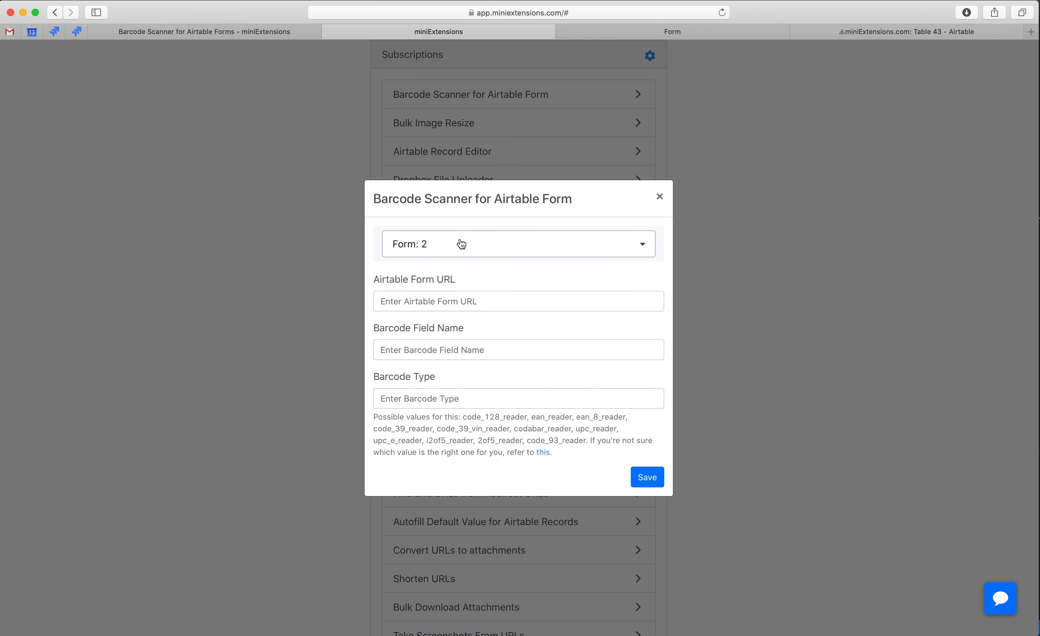
mouse_move(456, 263)
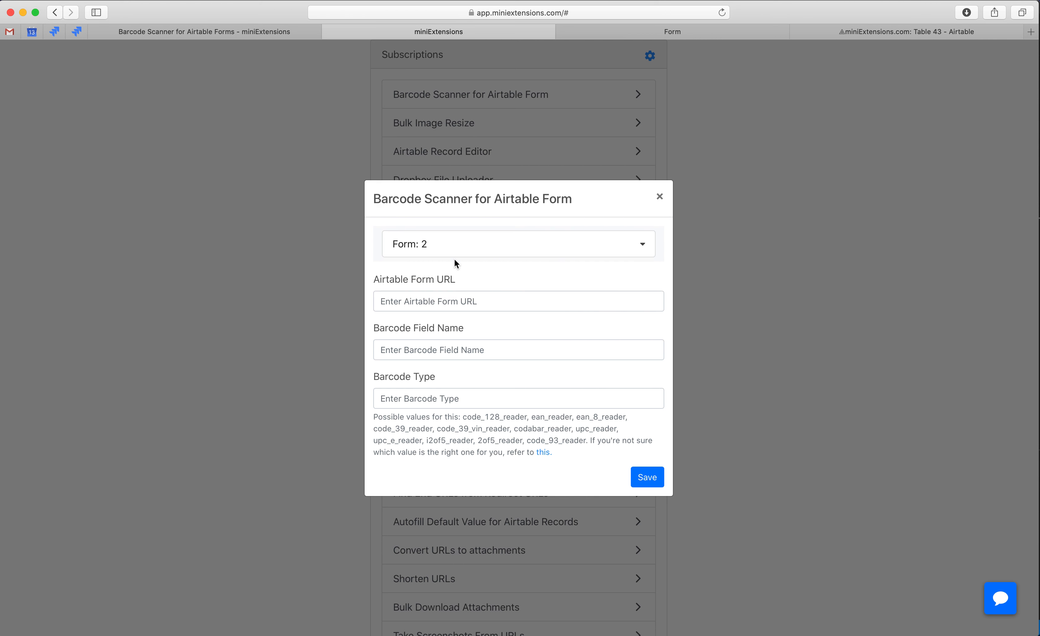